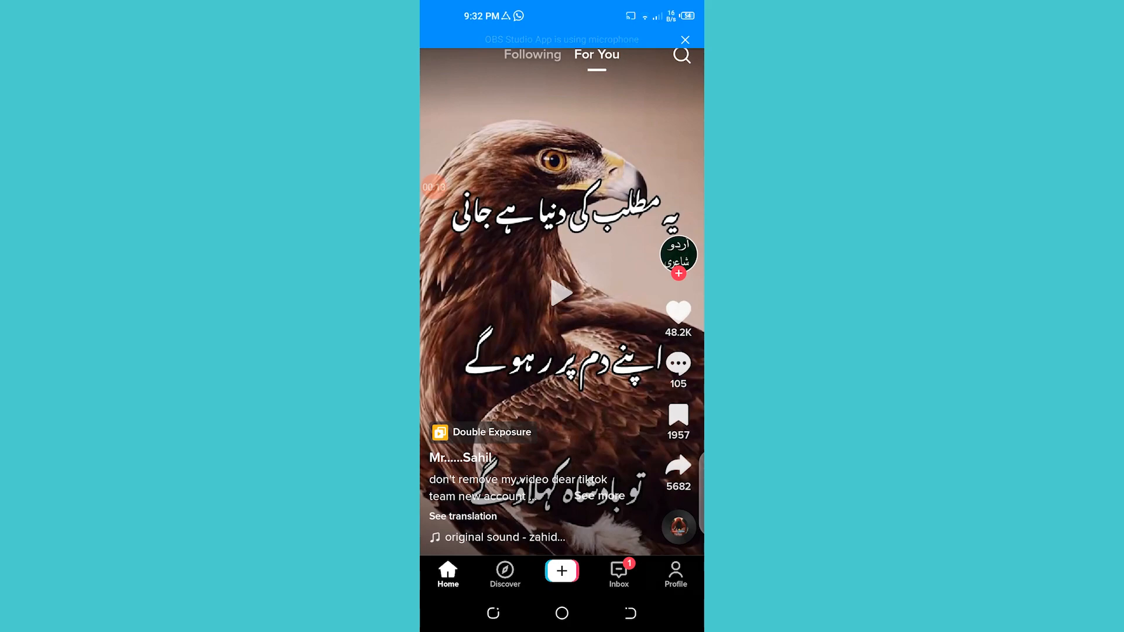
Go to the account's own profile page from the bottom navigation.
click(674, 573)
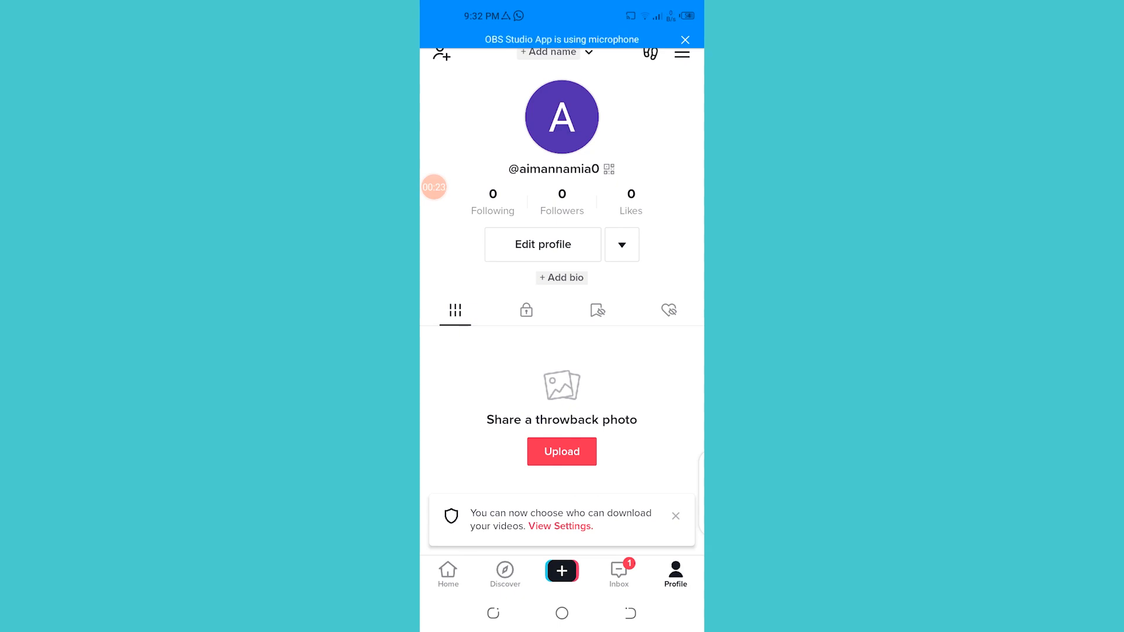
Start changing the profile photo via the avatar's edit option, reaching the media picker.
click(620, 245)
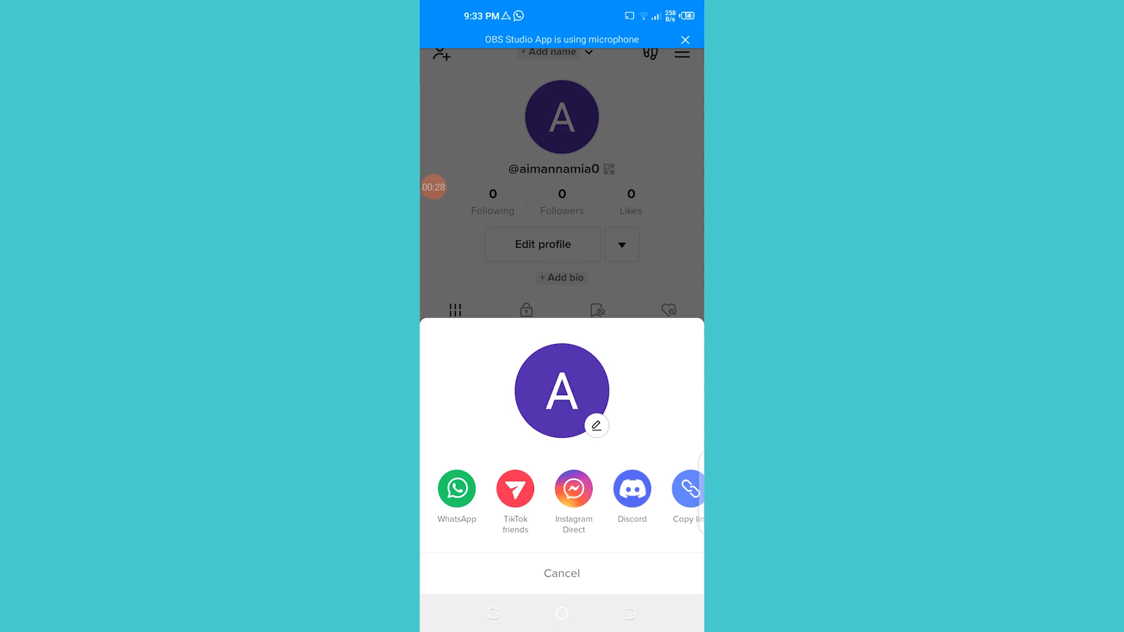
click(596, 426)
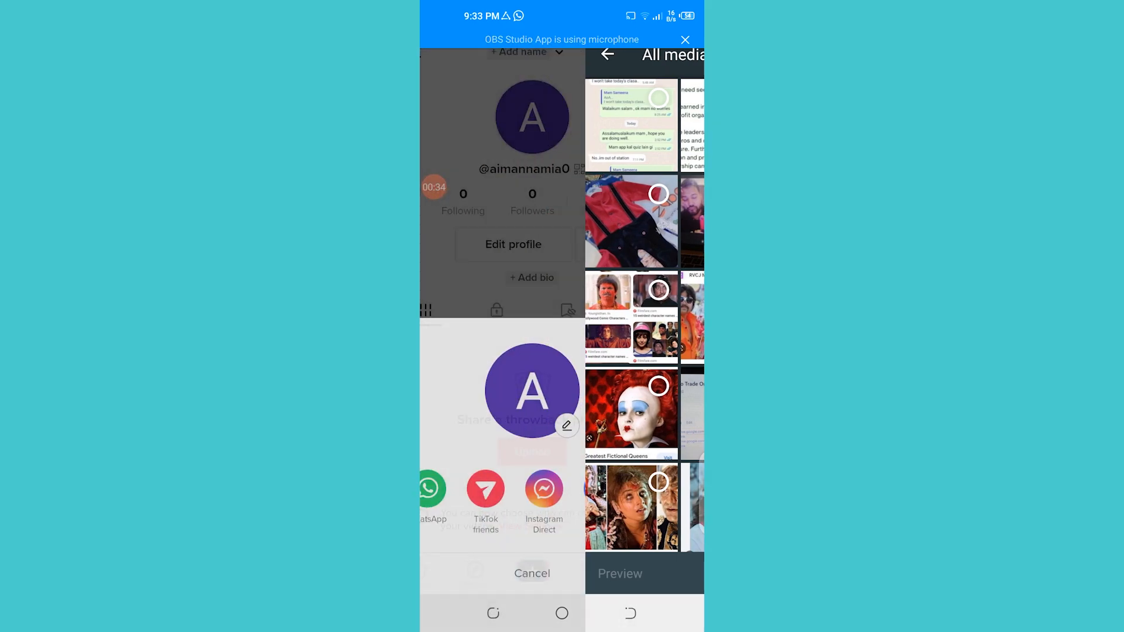
click(561, 613)
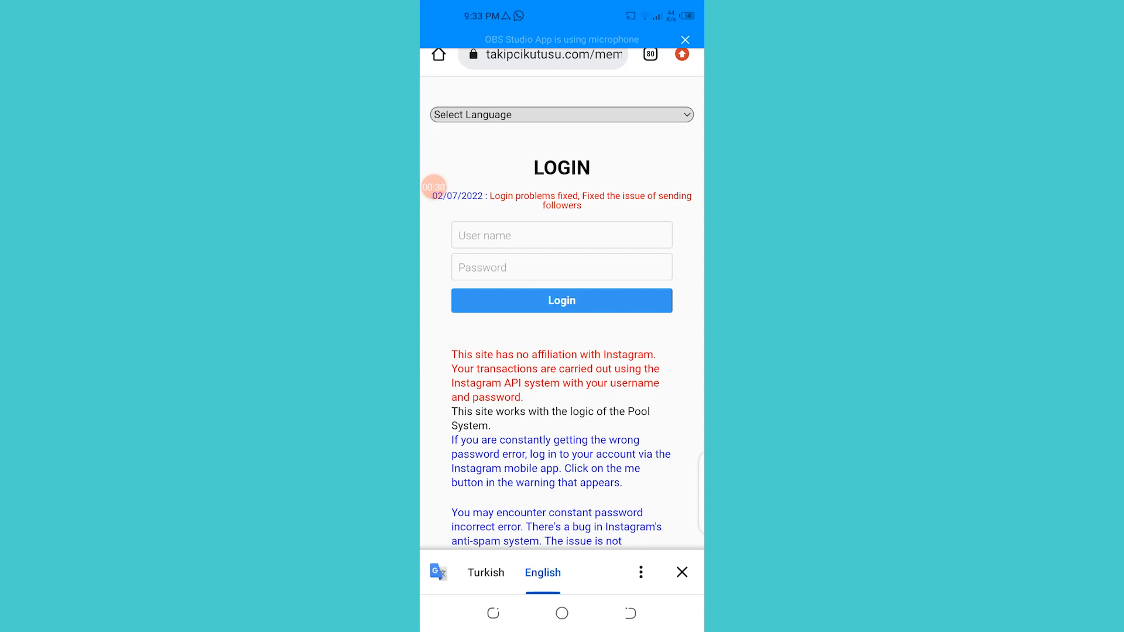
Find a grey blank avatar in Google Images (Pixabay result) and download it.
click(552, 55)
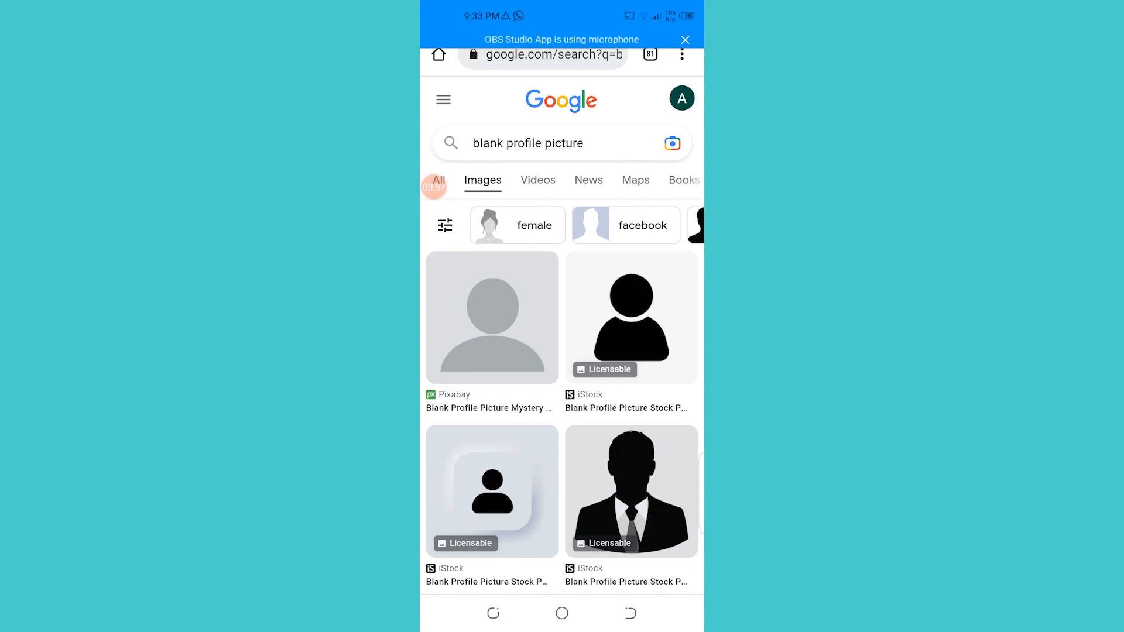
click(492, 318)
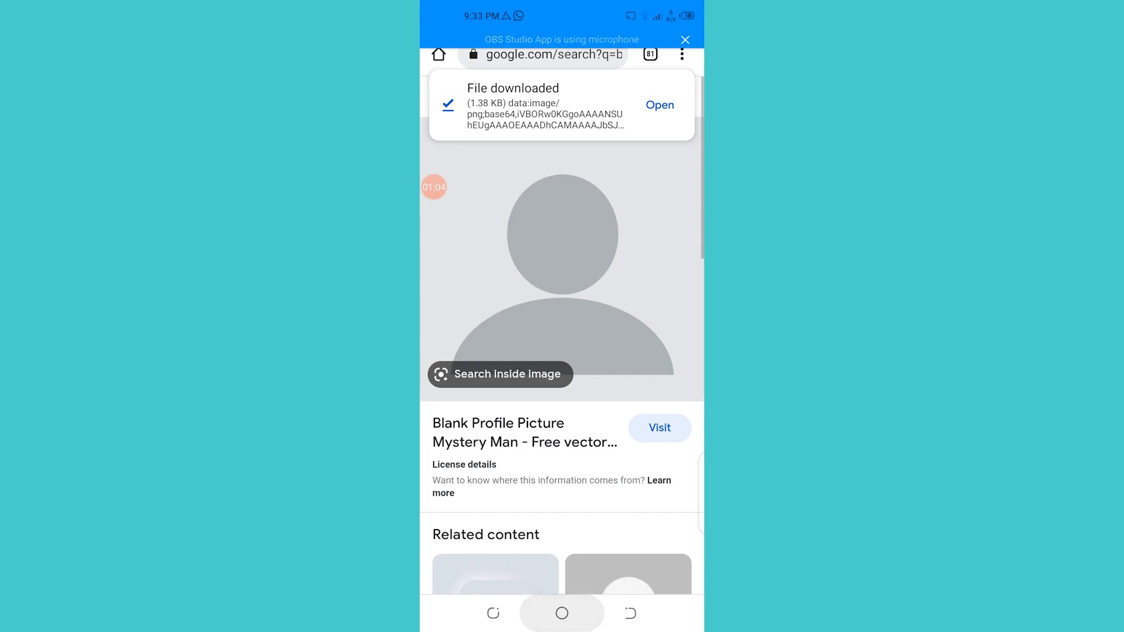
click(562, 613)
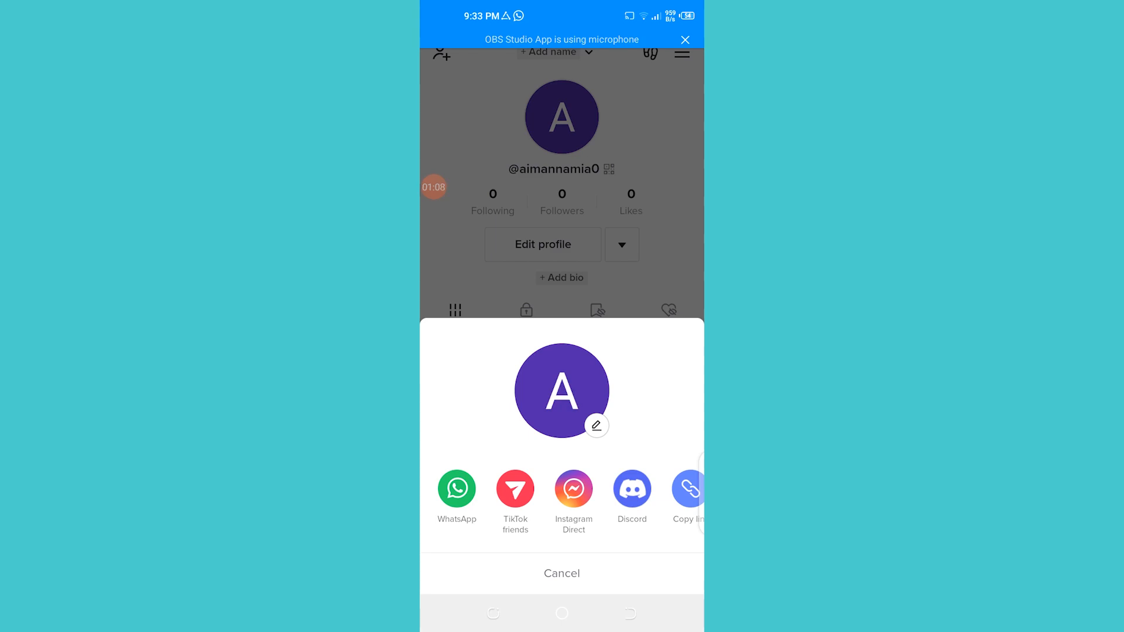
Reopen the change-photo option on the TikTok profile avatar.
click(596, 425)
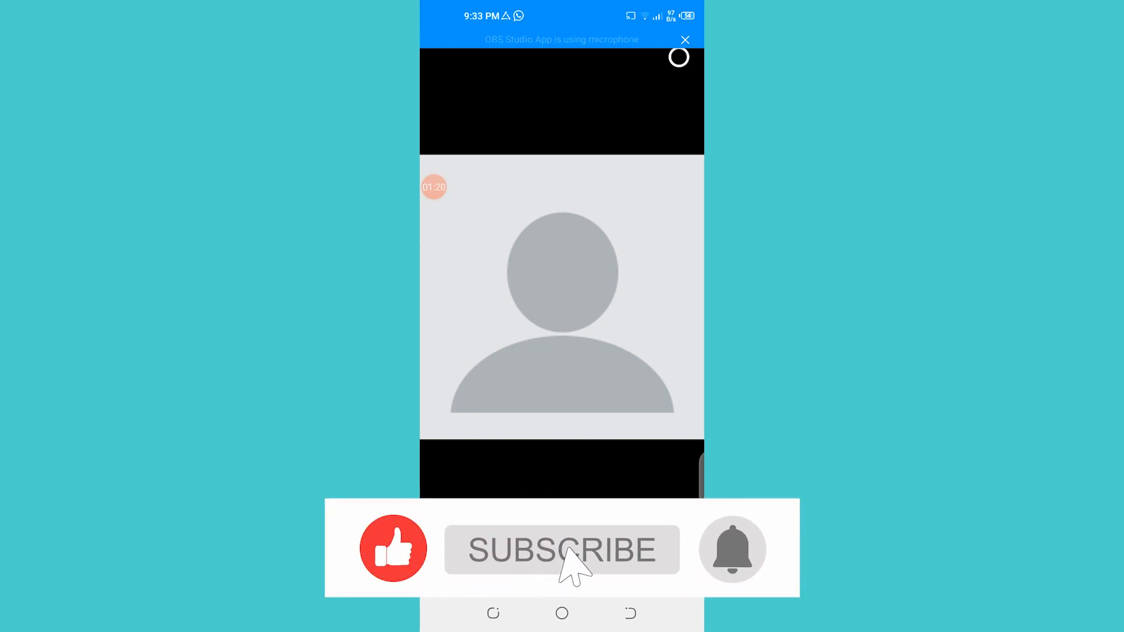
Save the downloaded grey placeholder as the new profile photo.
click(561, 551)
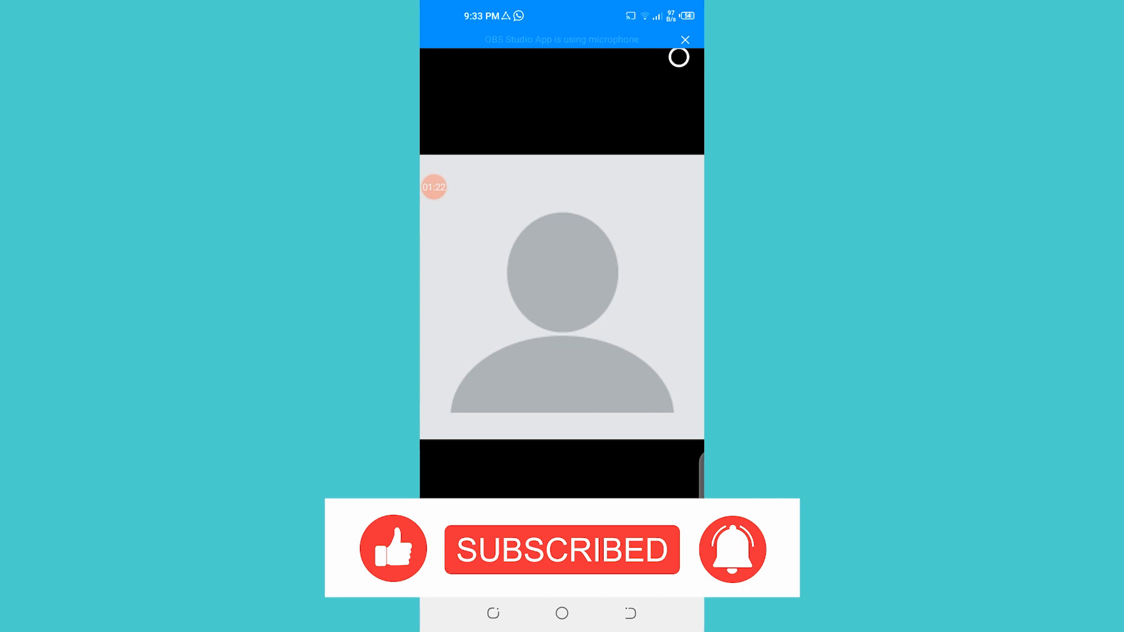